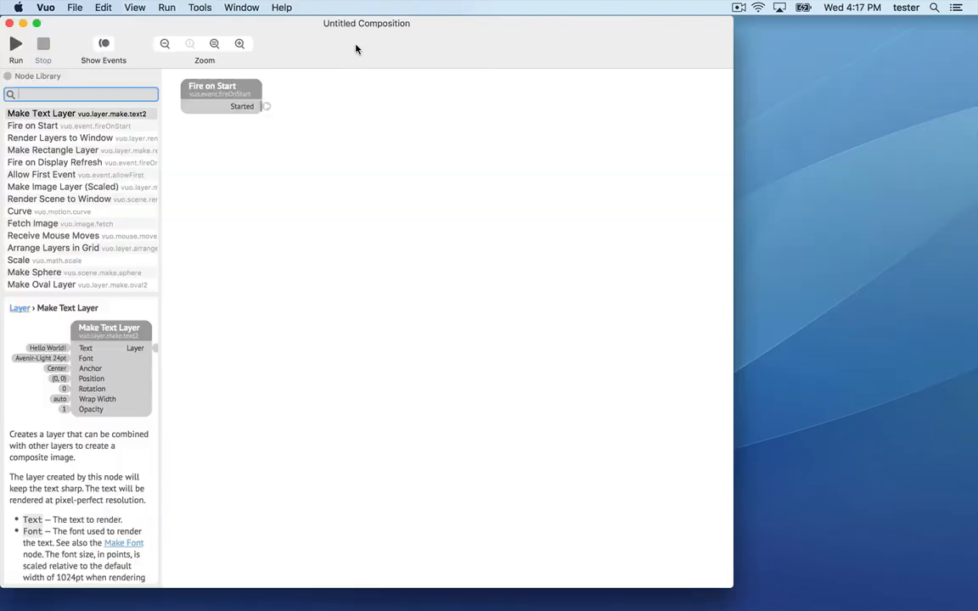
# Start a second composition with Fire on Display Refresh and Render Image to Window, library filtered to vuo.image
pyautogui.click(75, 7)
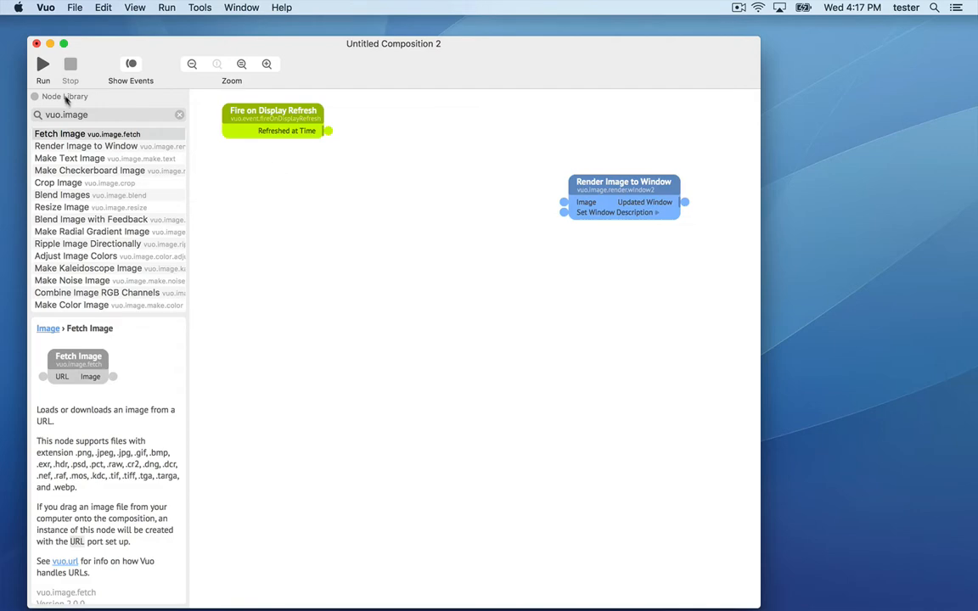
# Run the composition so its render window opens, showing only black
pyautogui.click(42, 64)
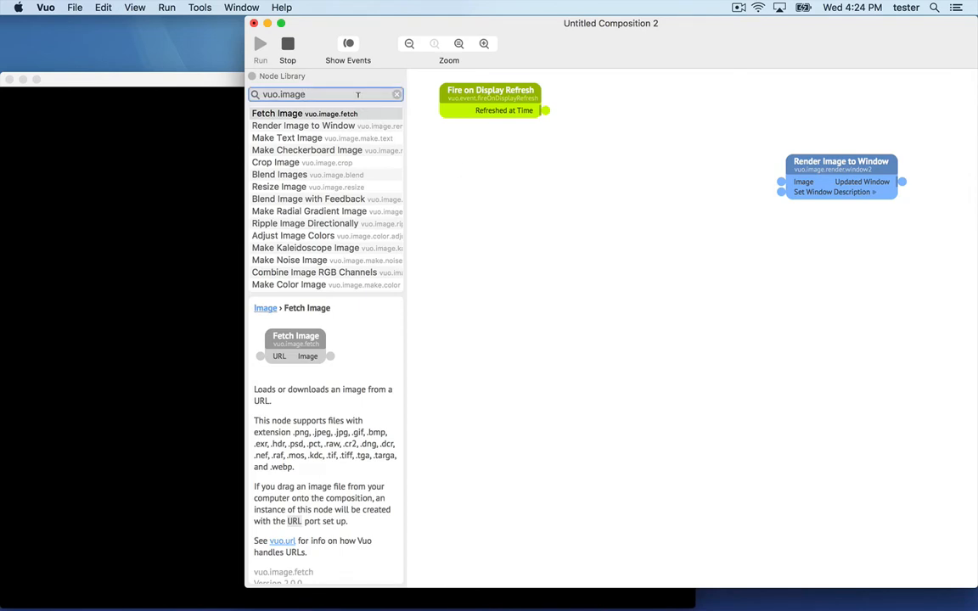
pyautogui.write('noise')
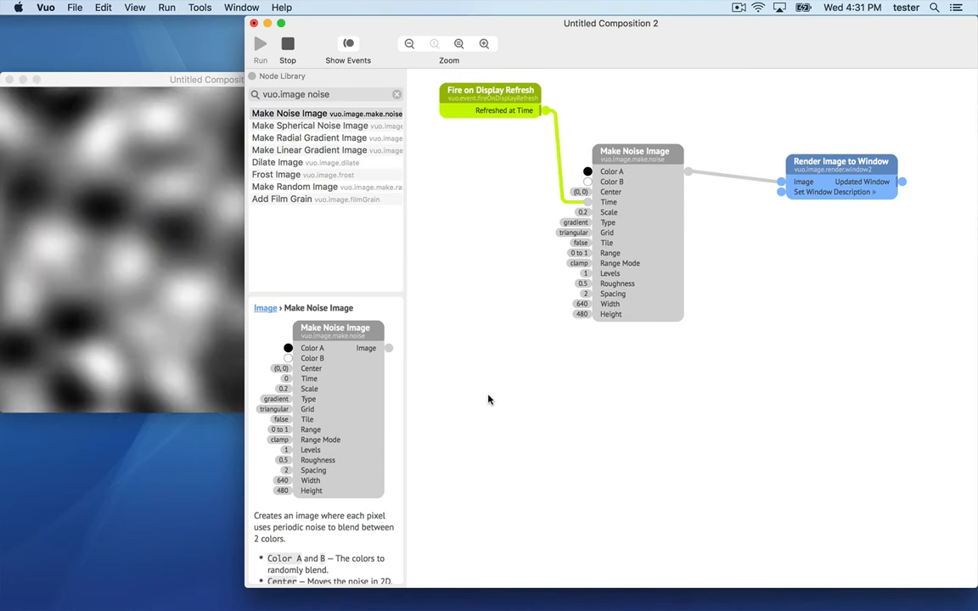
pyautogui.moveTo(588, 182)
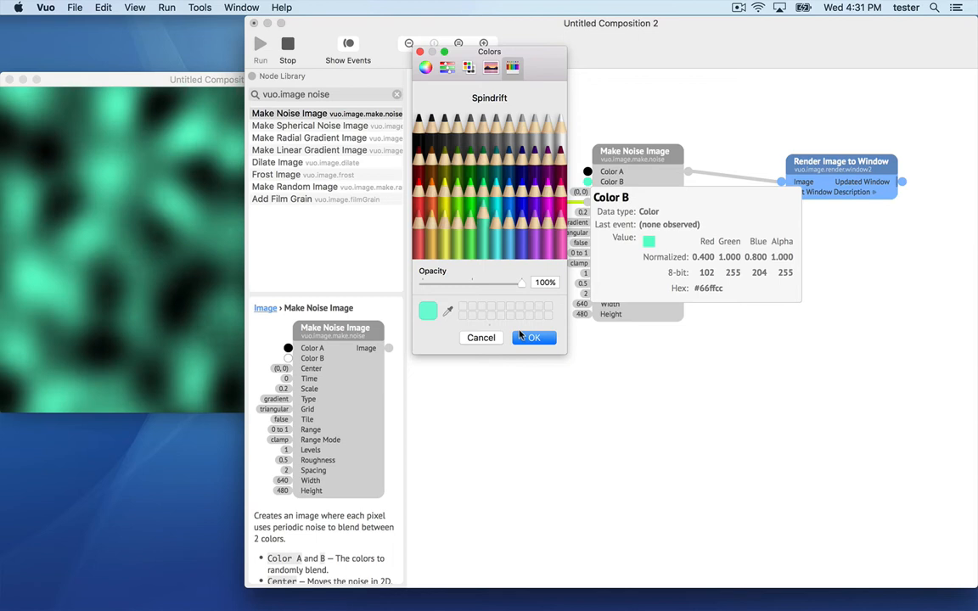
# Confirm teal (#66ffcc) as the noise image's Color B, giving black-and-teal noise
pyautogui.click(533, 337)
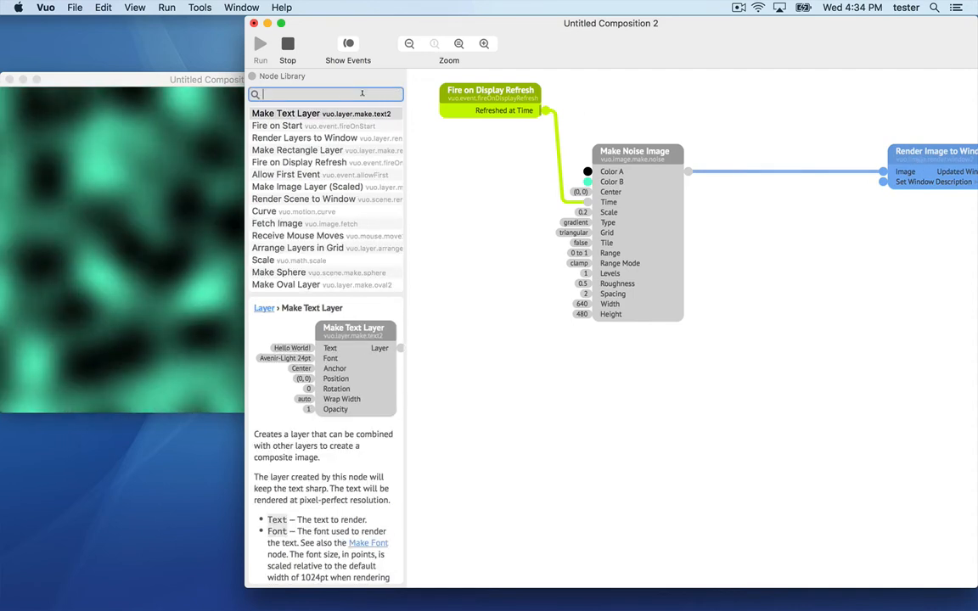
# Search 'image filter' and insert Make Stained Glass Image before Render Image to Window
pyautogui.write('image filter')
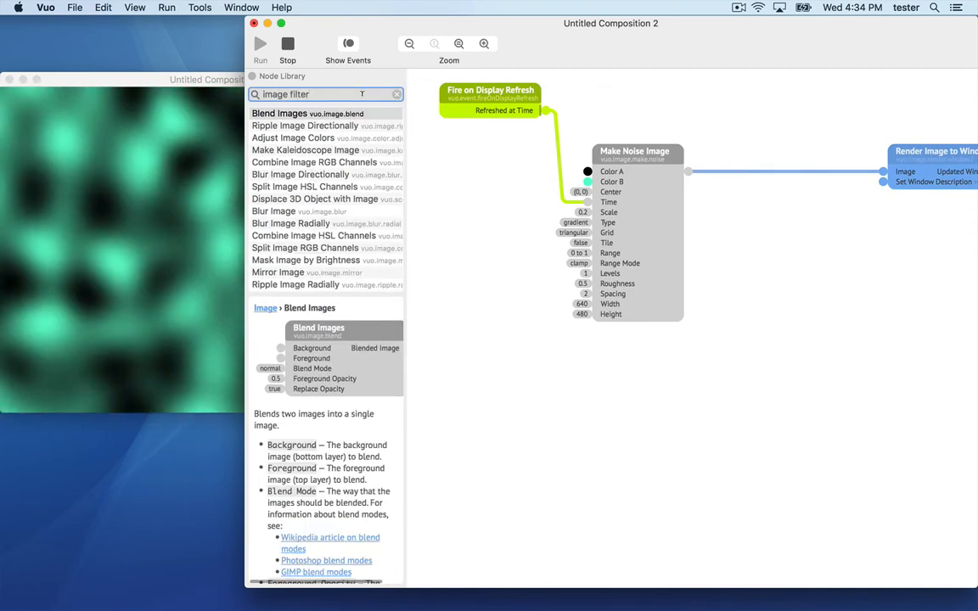
pyautogui.scroll(-3)
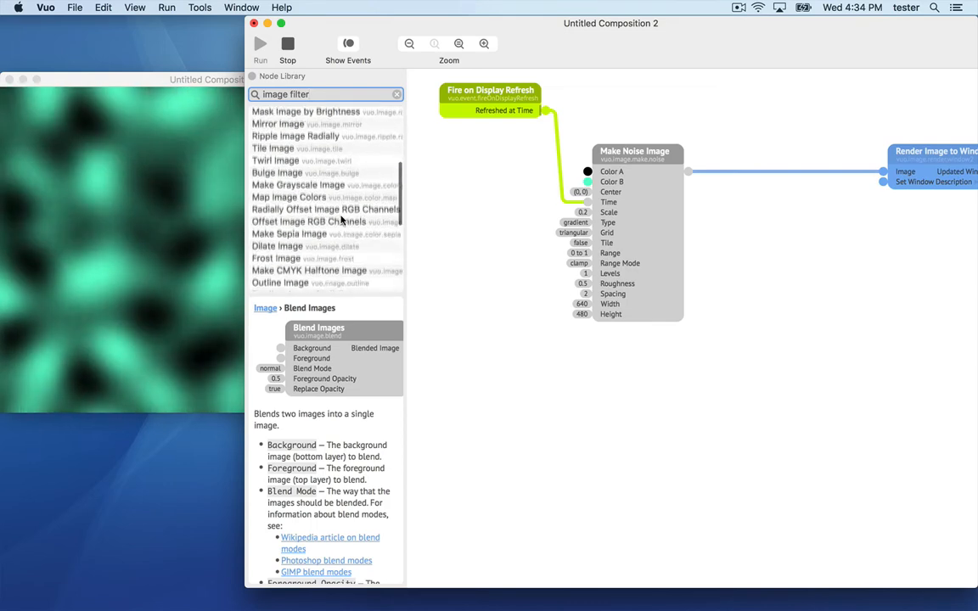
pyautogui.scroll(-3)
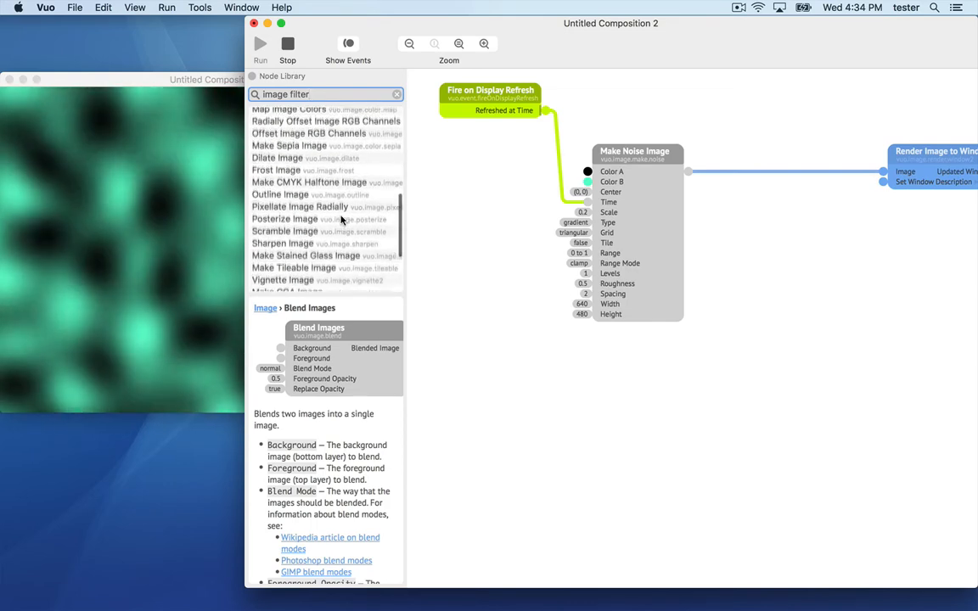
pyautogui.click(306, 252)
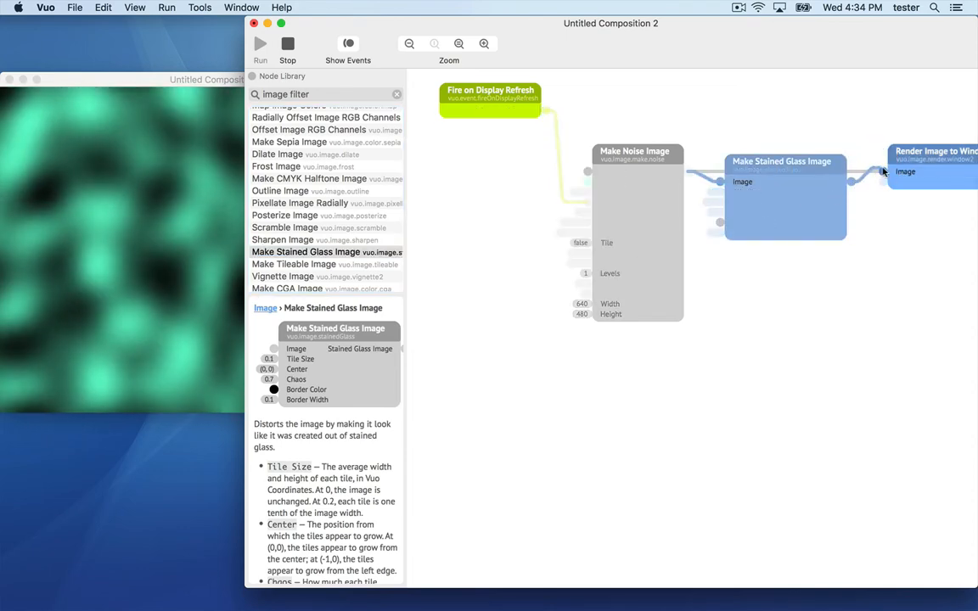
pyautogui.click(260, 44)
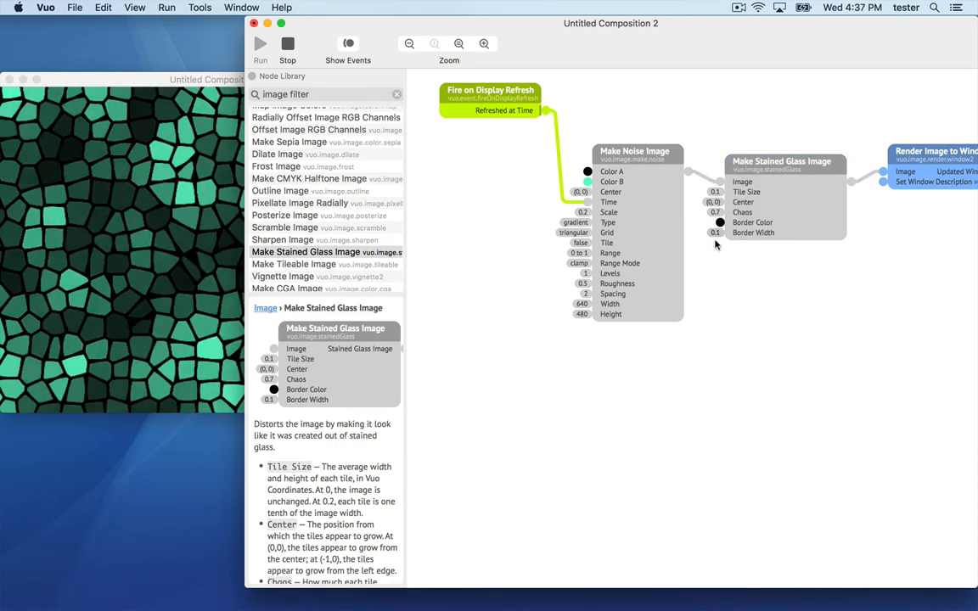
# View the teal stained-glass mosaic, then browse the Help menu and the example compositions list
pyautogui.doubleClick(715, 232)
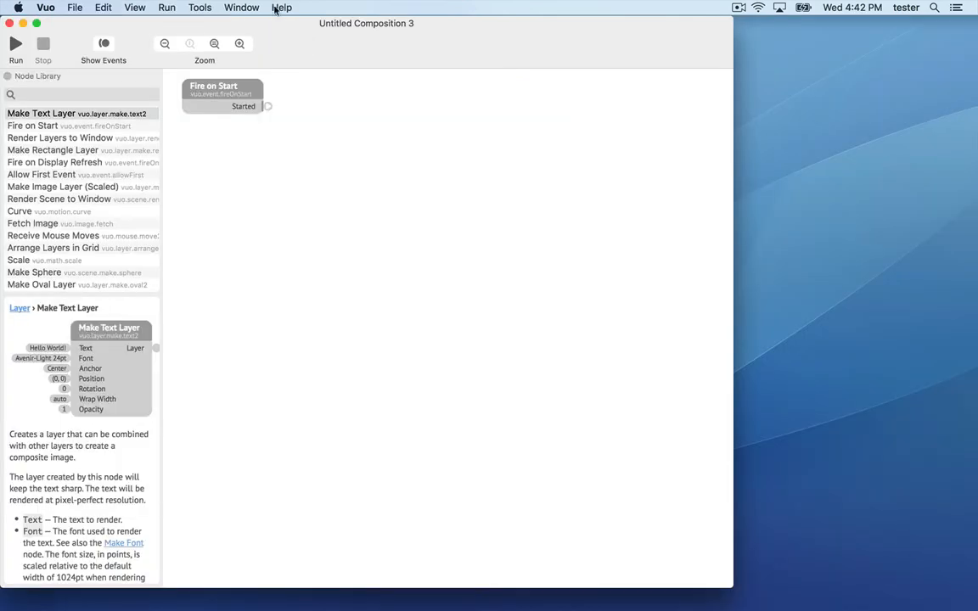
pyautogui.click(282, 7)
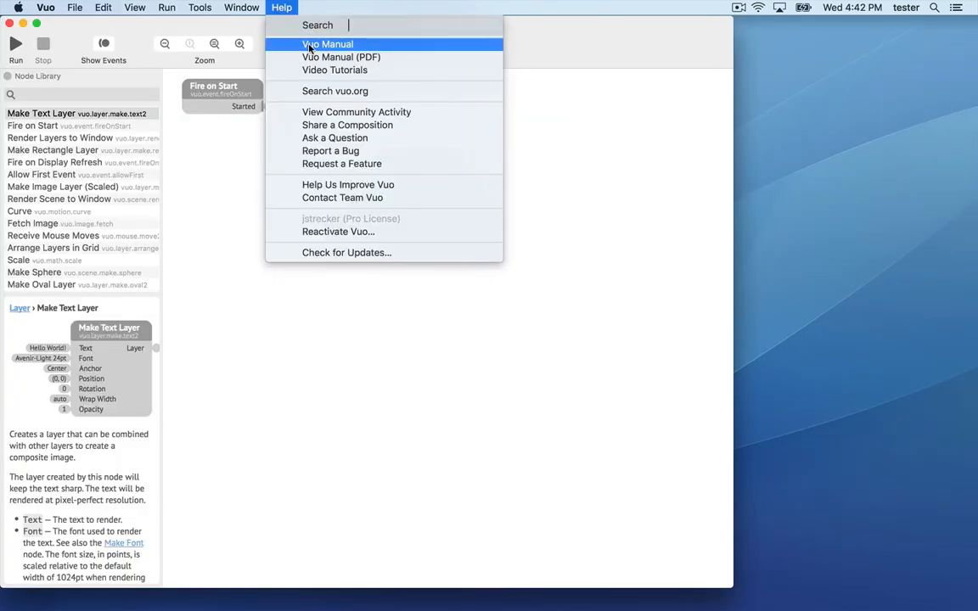
pyautogui.click(74, 7)
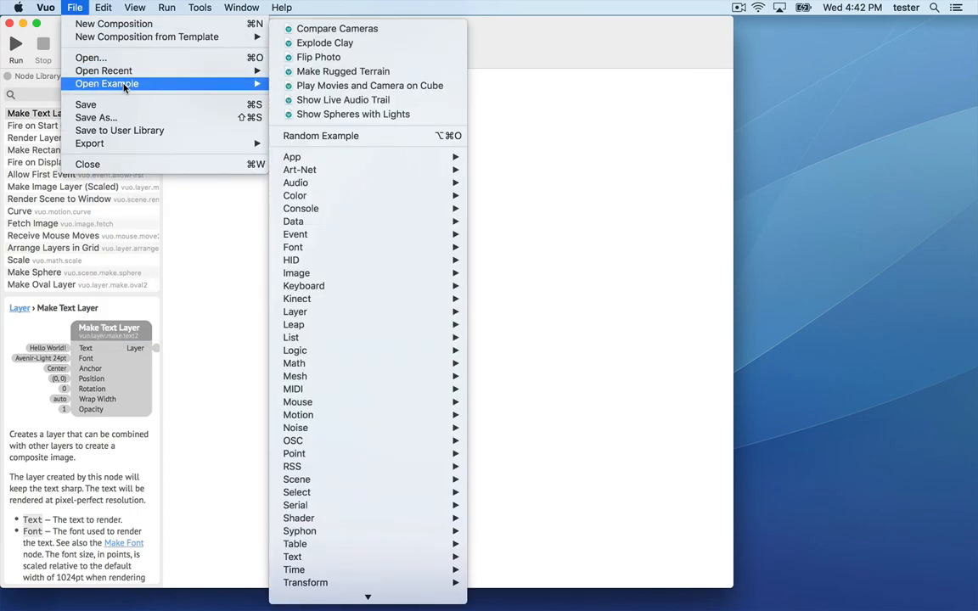